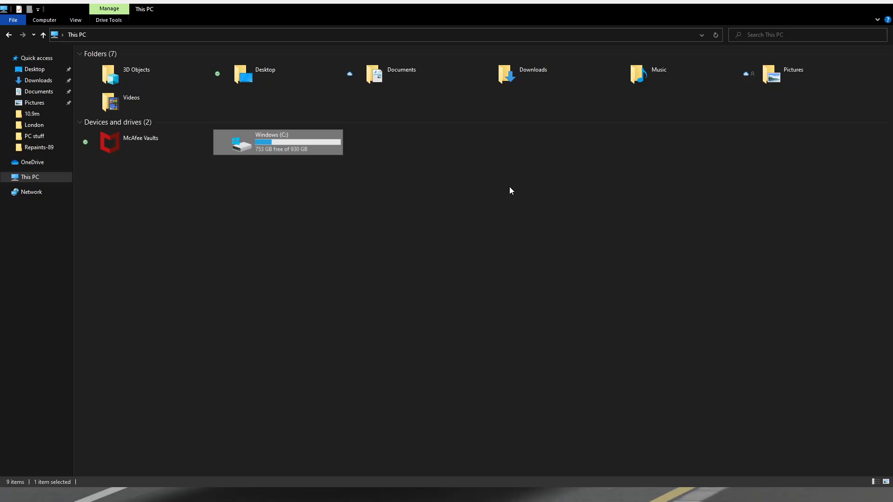
pyautogui.moveTo(302, 145)
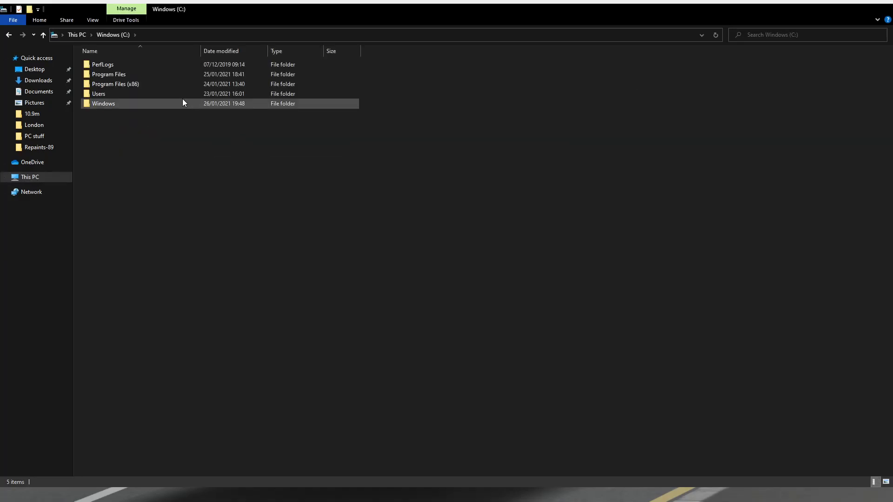
# Navigate from the C: drive through Program Files (x86) into Steam's game files.
pyautogui.click(108, 74)
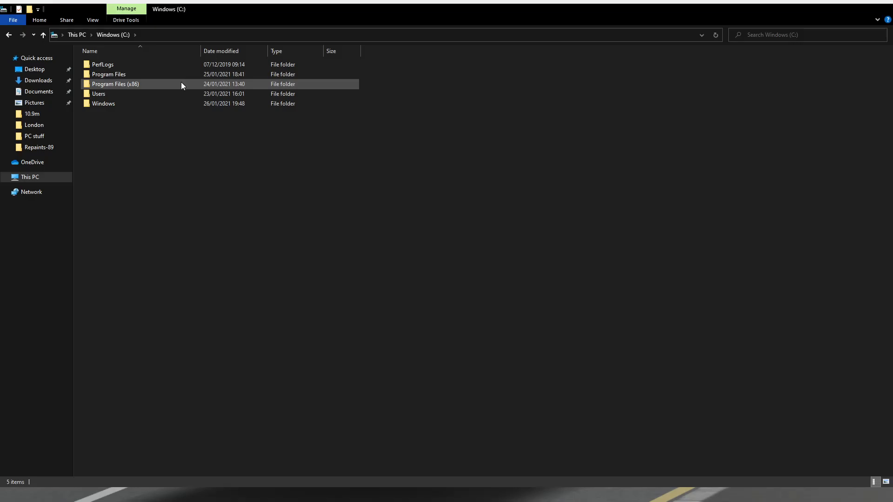
pyautogui.doubleClick(115, 84)
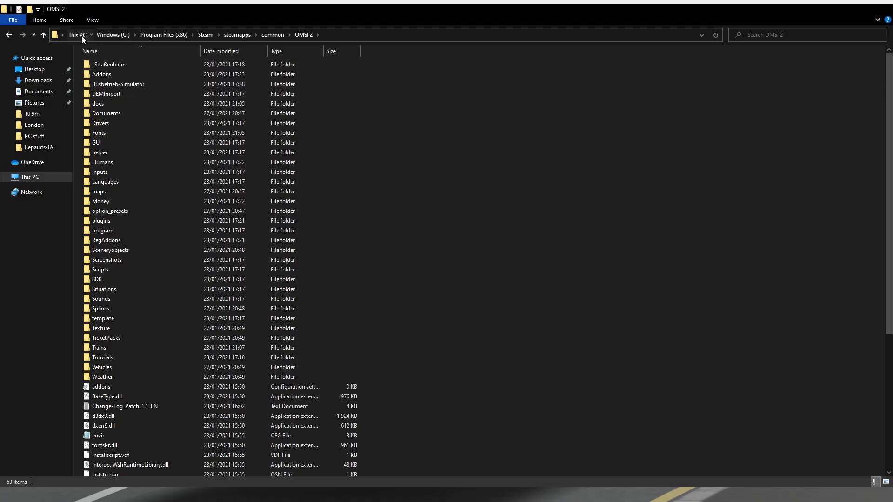
pyautogui.click(112, 34)
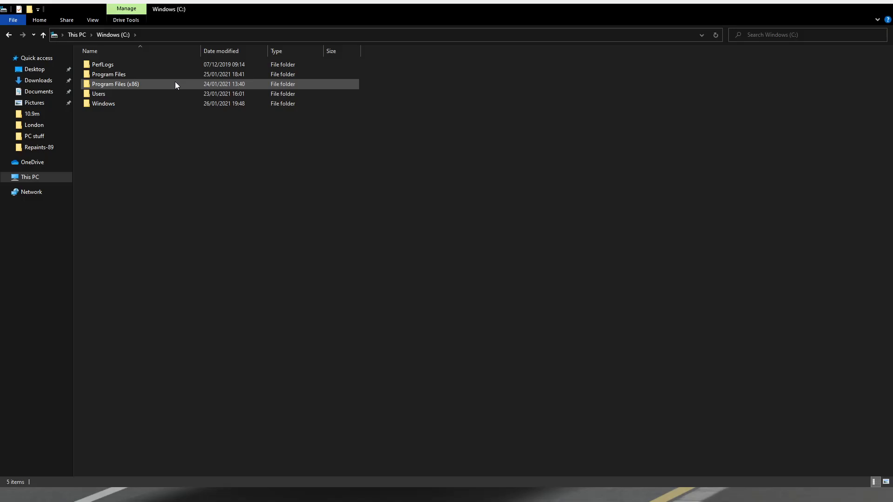
pyautogui.doubleClick(116, 83)
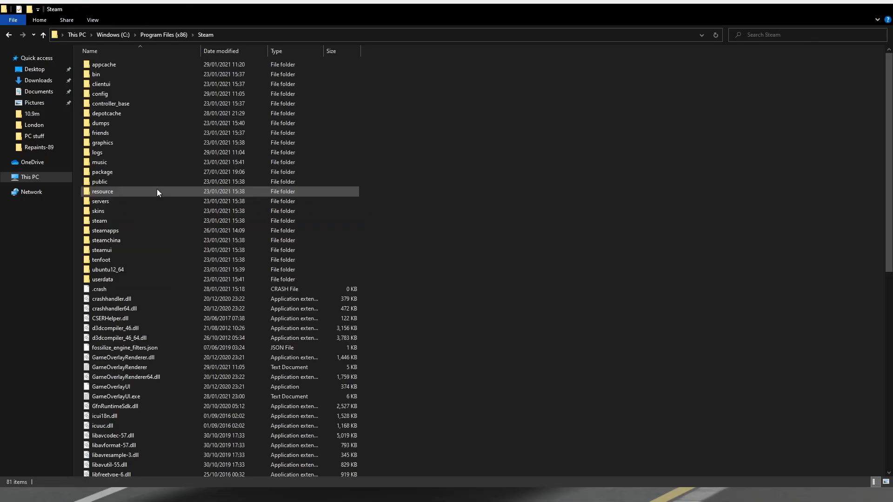
pyautogui.doubleClick(104, 230)
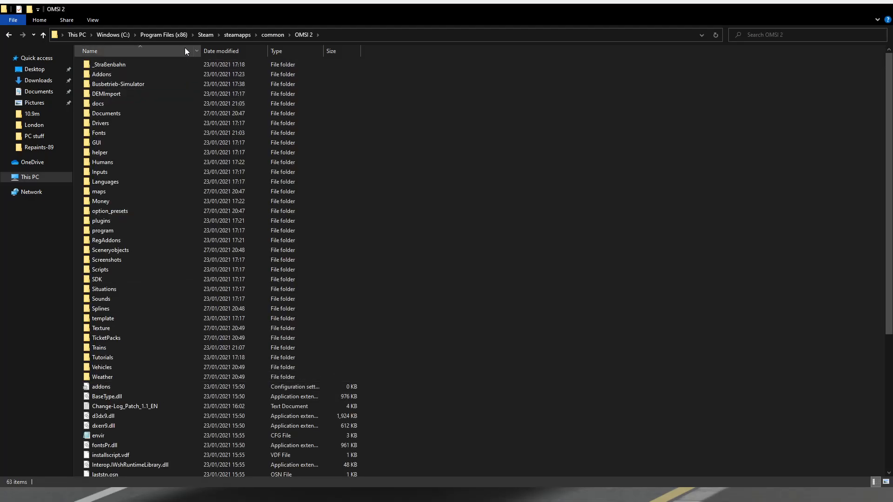
# Open the Vehicles folder and then the London Citybus 400 folder.
pyautogui.click(101, 73)
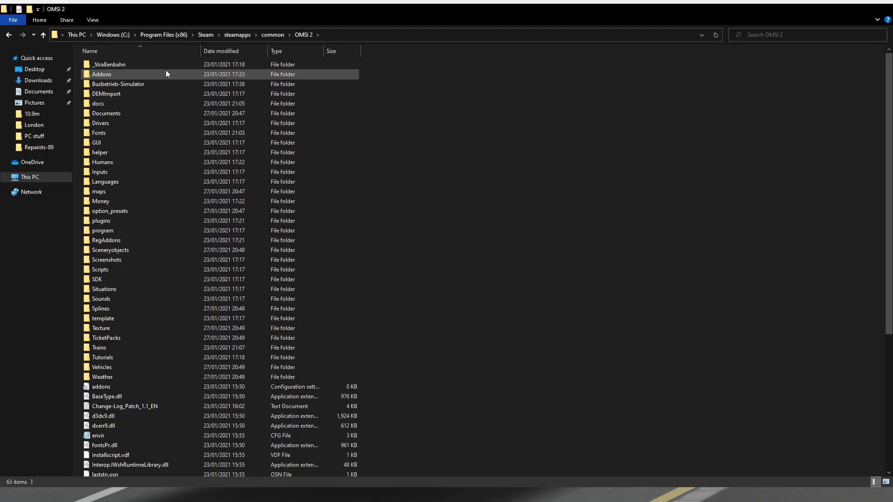
pyautogui.click(105, 181)
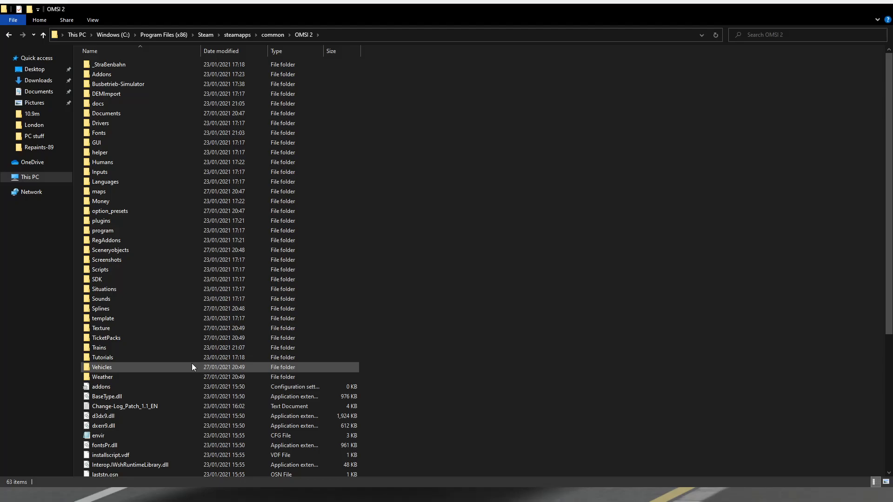
pyautogui.doubleClick(101, 367)
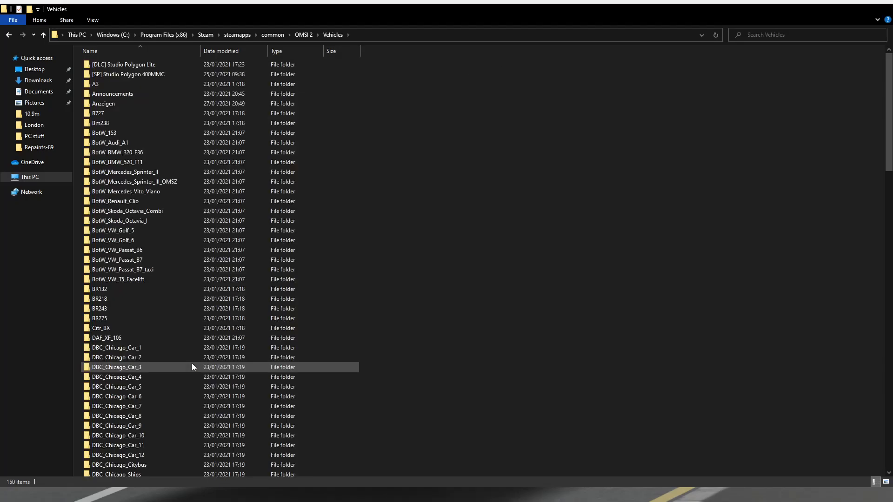
pyautogui.click(116, 367)
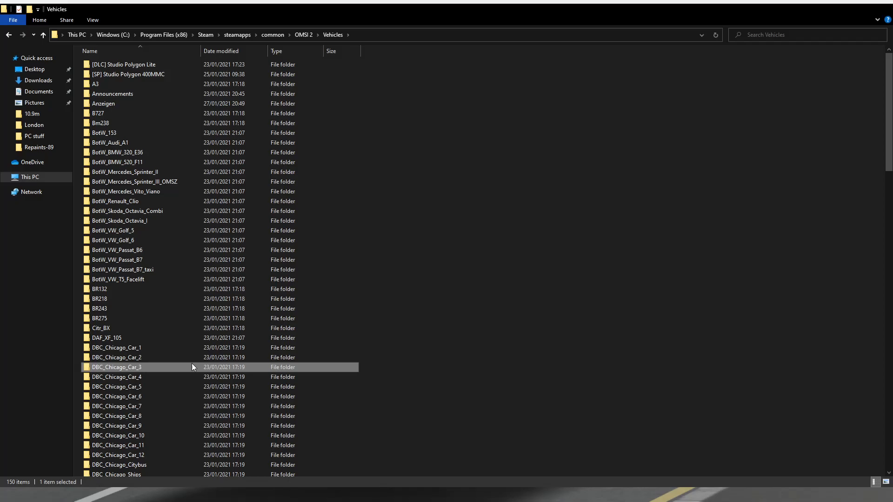
pyautogui.scroll(-3)
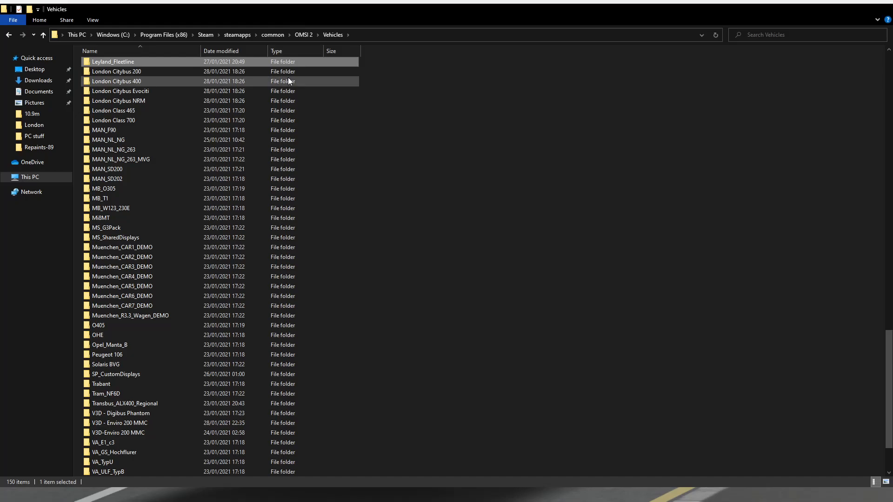
pyautogui.doubleClick(117, 81)
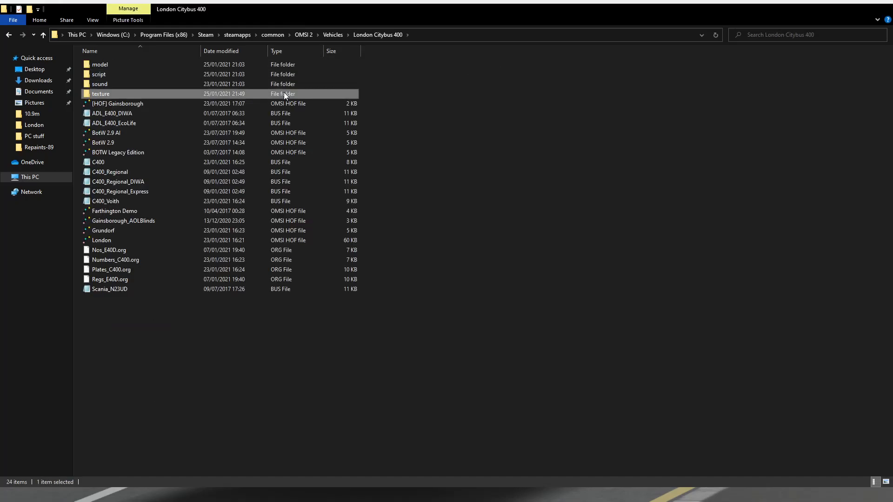
# Go into the bus's texture folder and open its Templates subfolder.
pyautogui.doubleClick(100, 93)
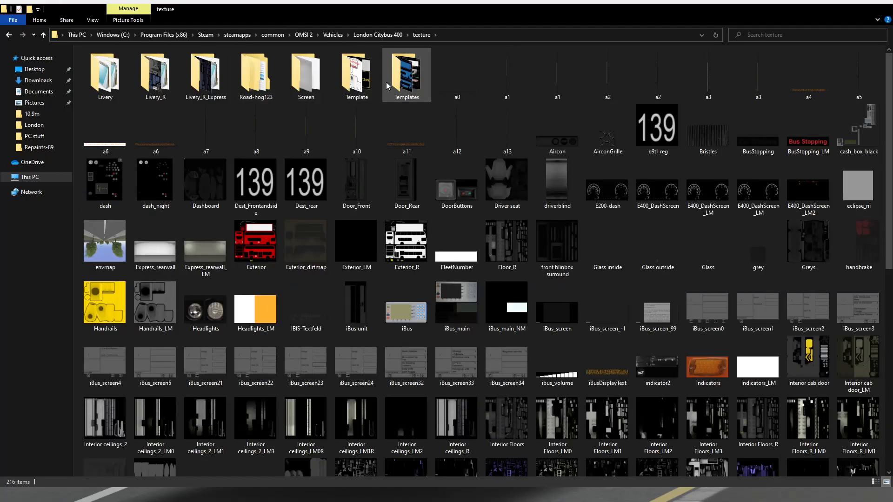
pyautogui.doubleClick(406, 69)
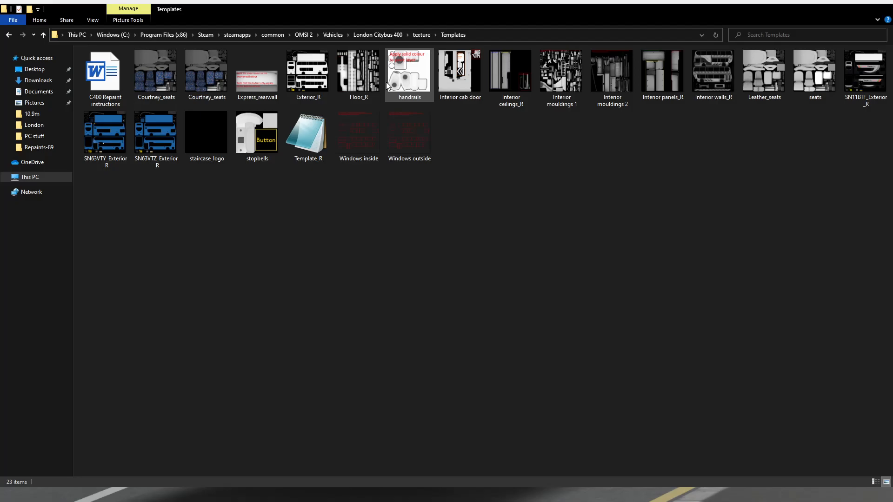
pyautogui.click(422, 35)
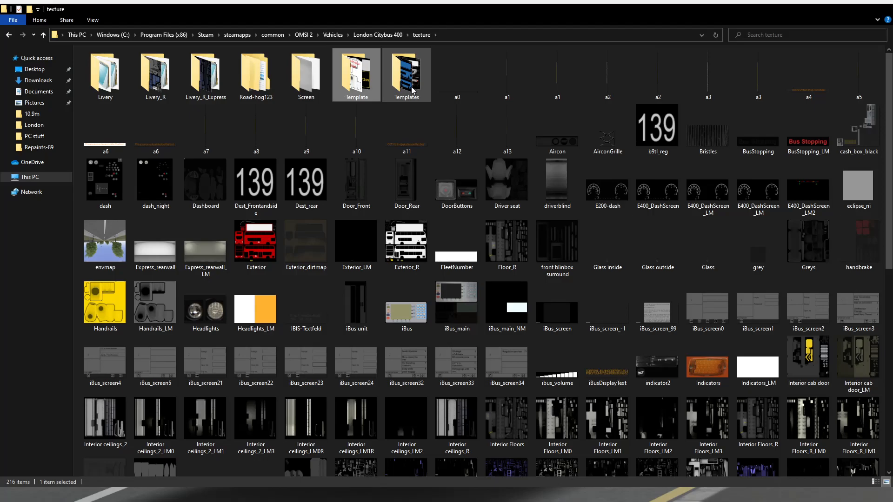
pyautogui.doubleClick(406, 74)
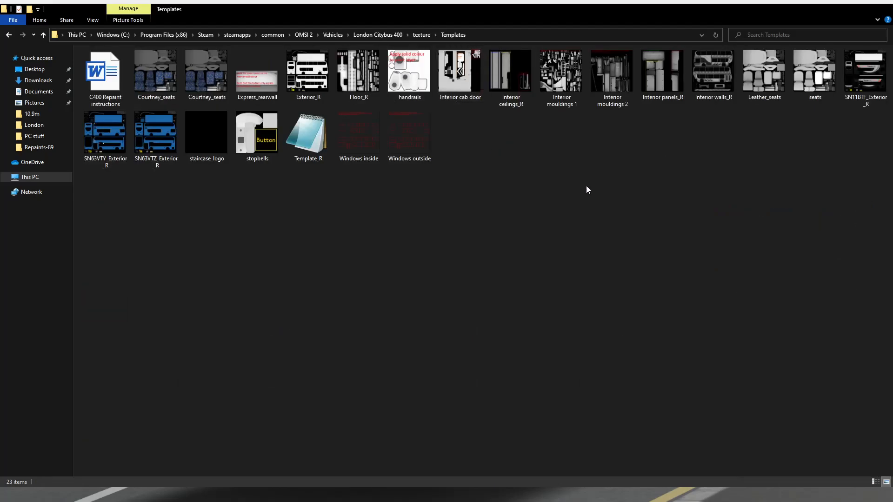
pyautogui.click(307, 71)
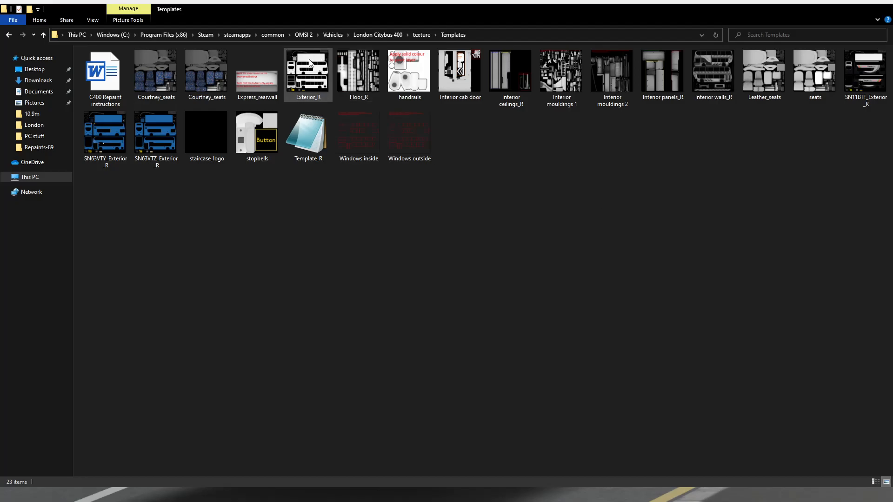
# Select the Exterior_R template file in the Templates folder.
pyautogui.click(307, 70)
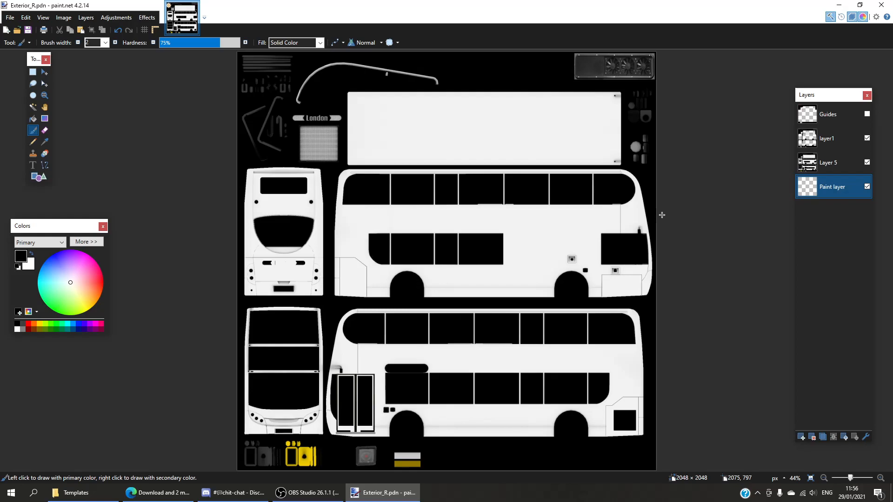
pyautogui.moveTo(666, 213)
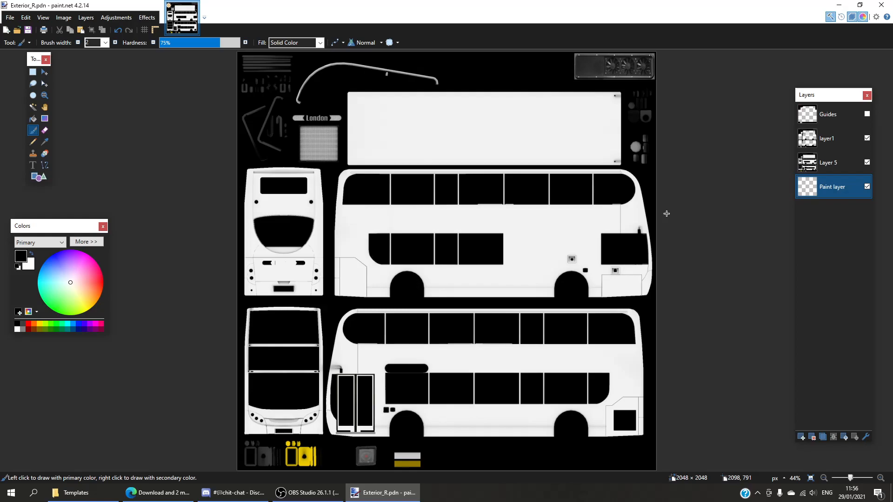
pyautogui.moveTo(208, 421)
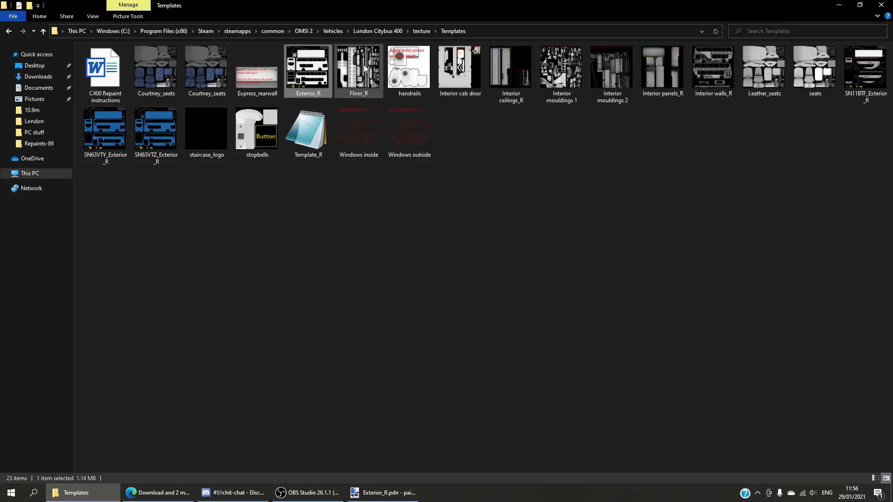
# Open Exterior_R with paint.net through the Open with chooser.
pyautogui.rightClick(308, 69)
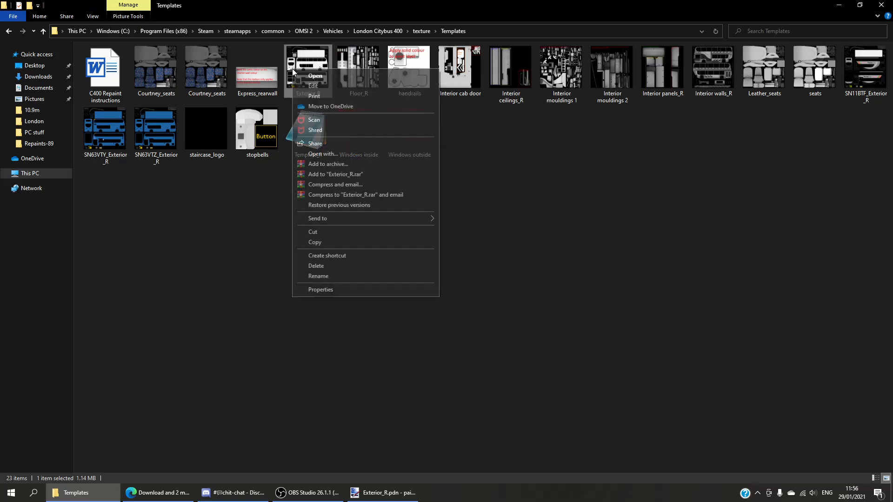
pyautogui.click(314, 75)
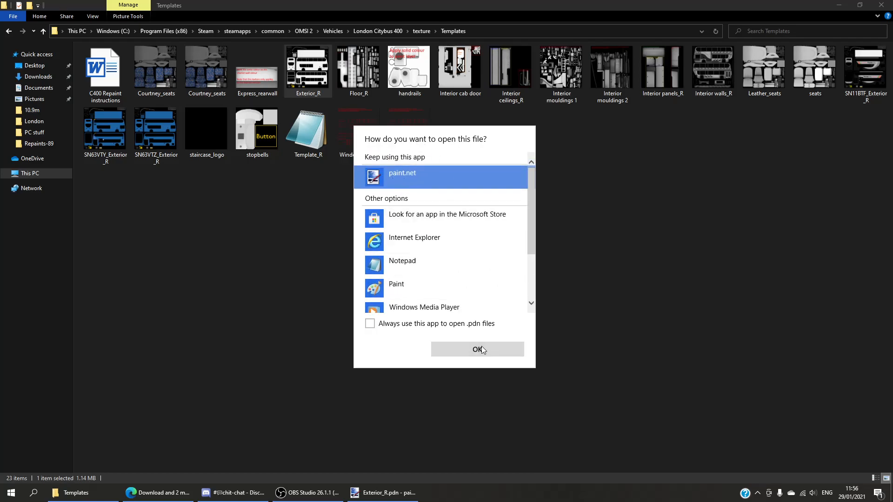
pyautogui.click(477, 349)
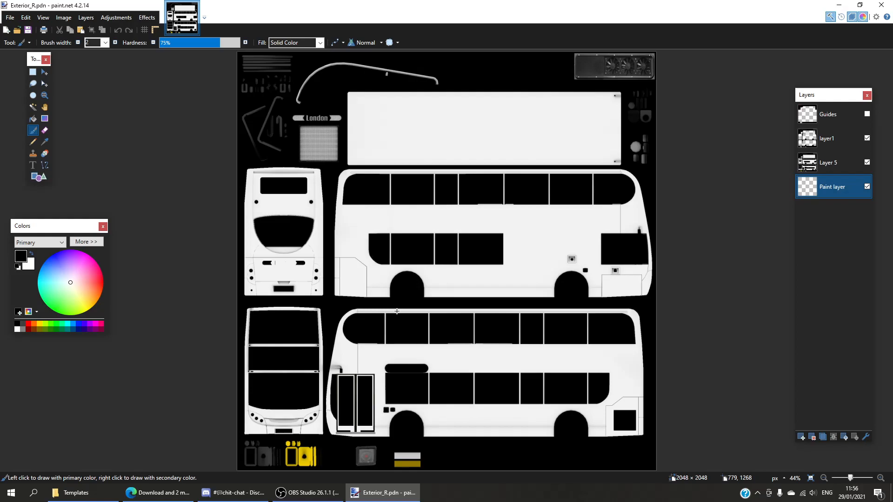
pyautogui.moveTo(173, 182)
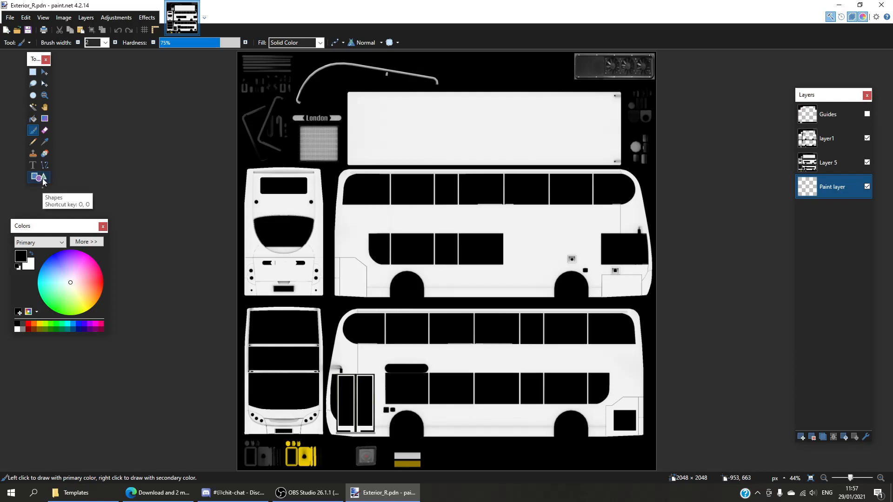
# Switch from the paintbrush to the Rectangle shape tool.
pyautogui.click(33, 177)
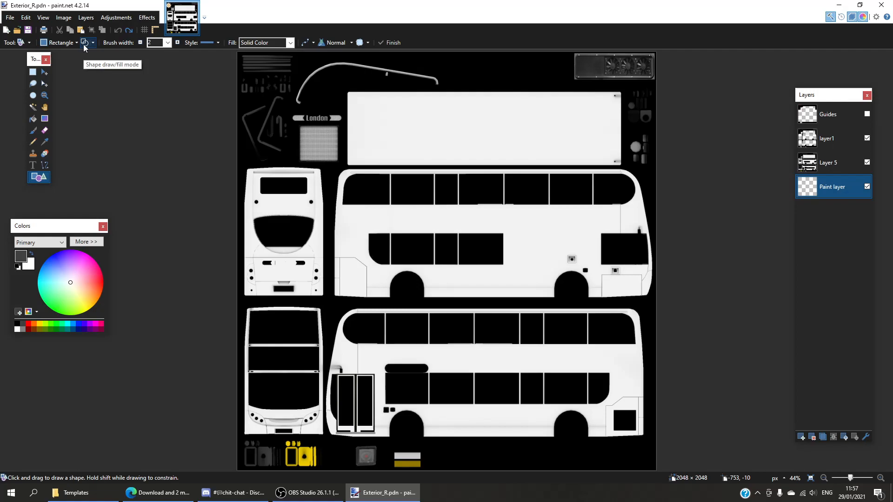
pyautogui.moveTo(332, 312); pyautogui.dragTo(459, 404)
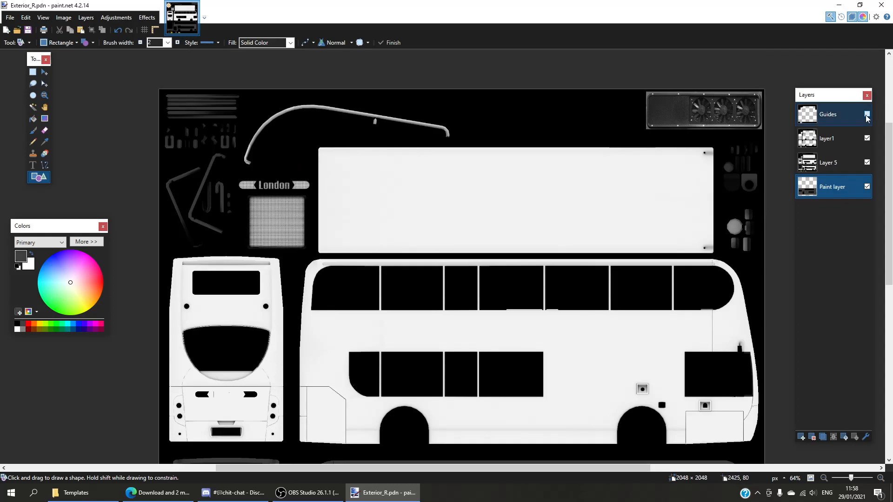
# Show the labelled region guides and work in the Layers panel.
pyautogui.click(866, 114)
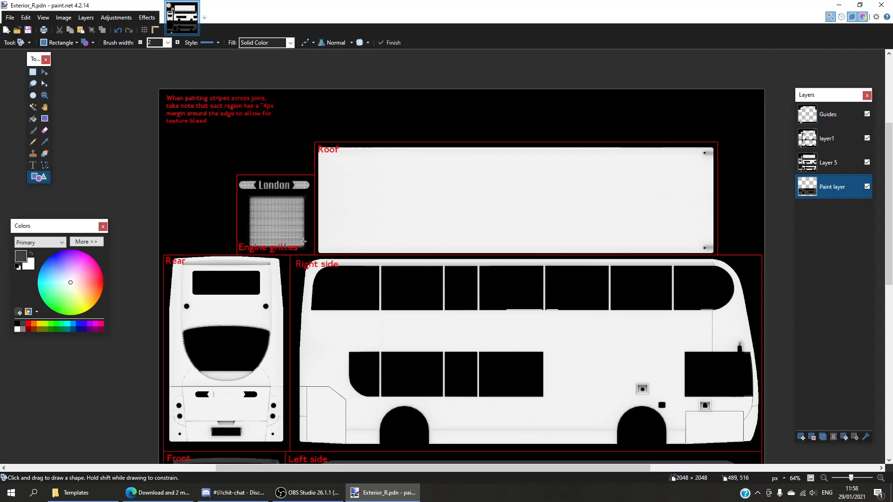
pyautogui.moveTo(379, 215)
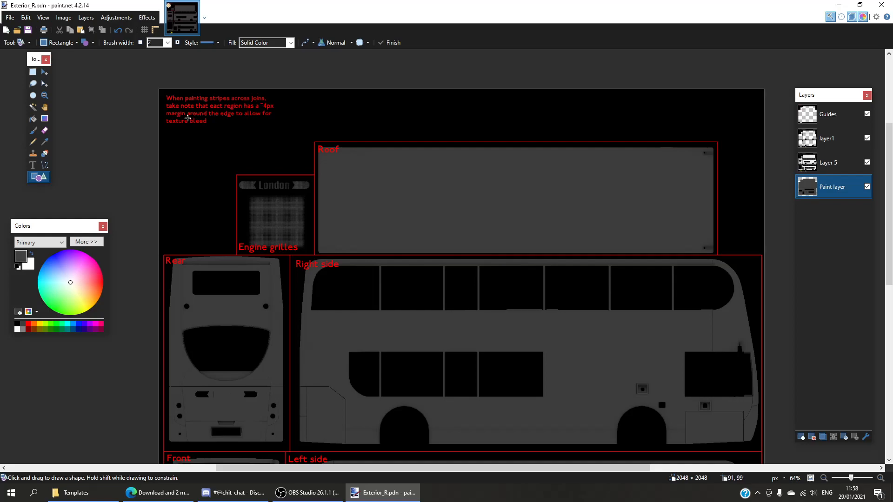
pyautogui.moveTo(200, 126)
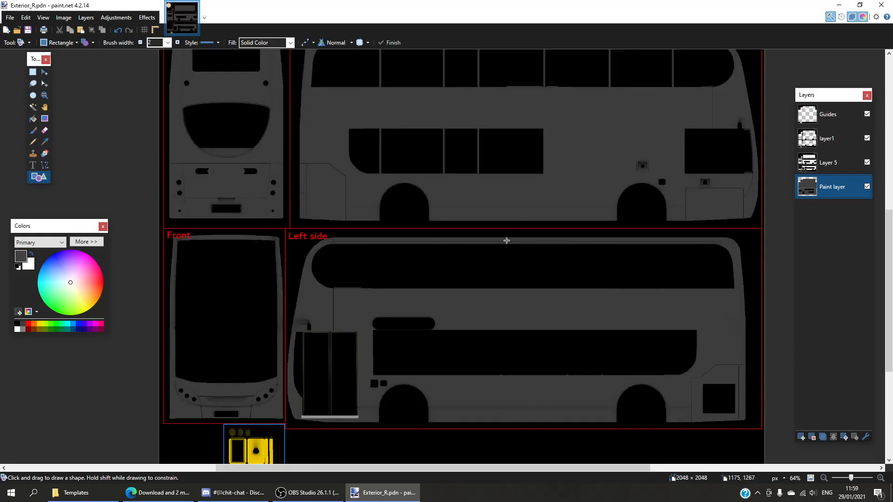
pyautogui.click(827, 114)
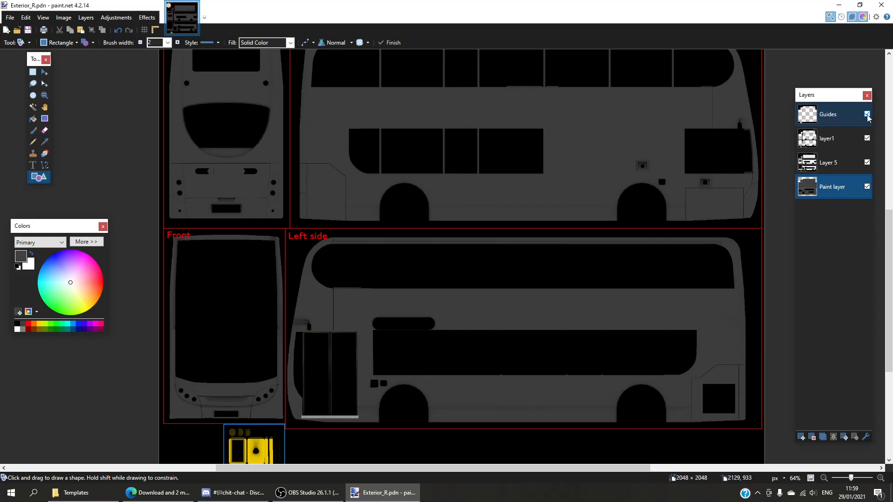
# Hide the guides, add an empty text layer, and set 84-point text on the left side.
pyautogui.click(867, 114)
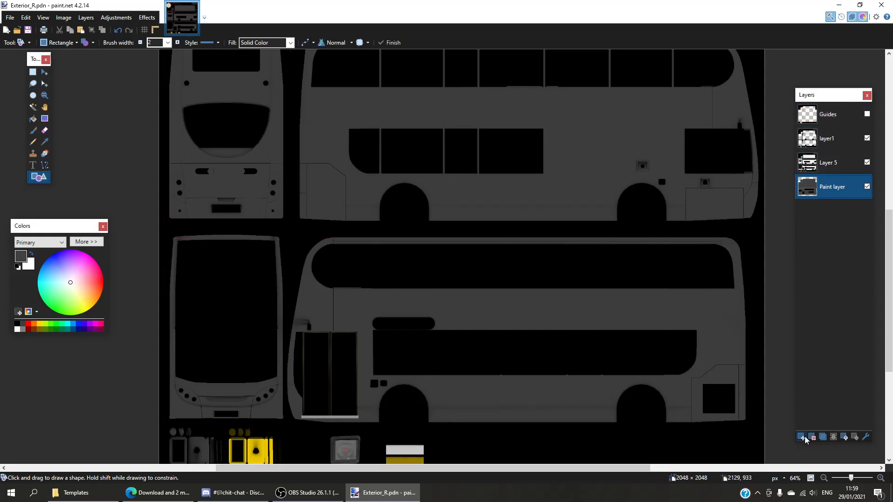
pyautogui.click(801, 437)
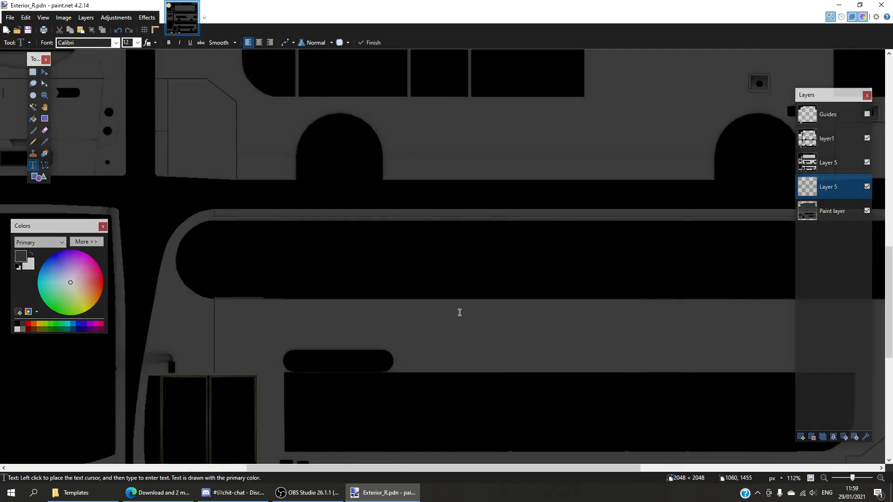
pyautogui.click(137, 43)
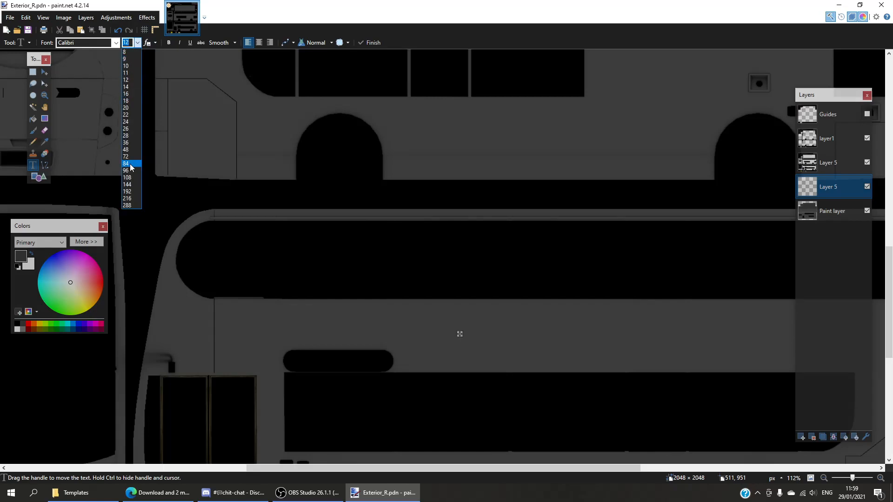
pyautogui.click(126, 164)
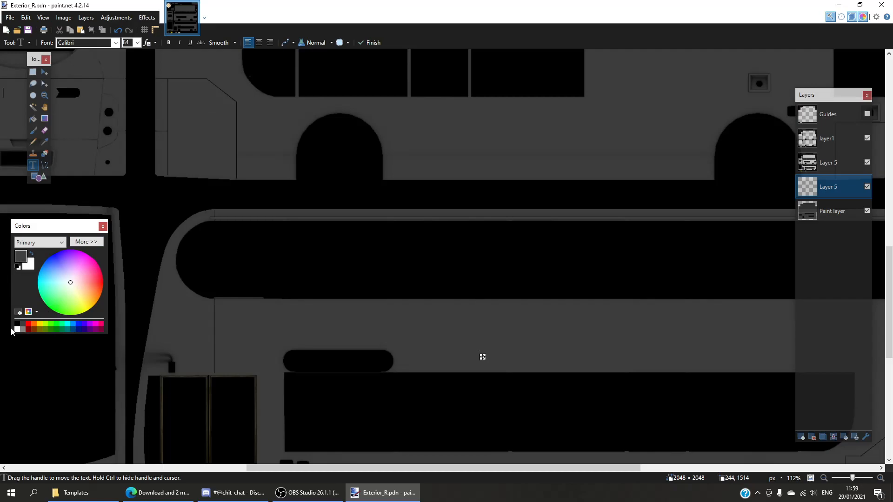
# Type 'Kenzie Repaints' on the bus's left side panel.
pyautogui.write('K')
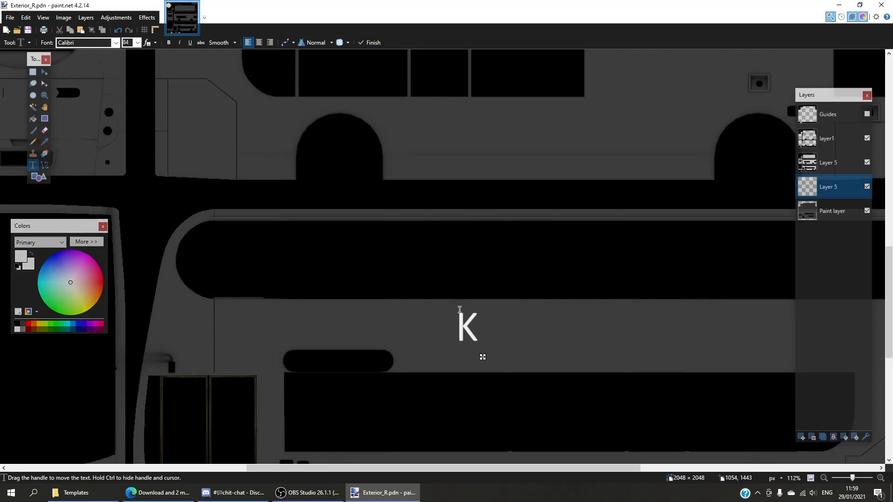
pyautogui.write('en')
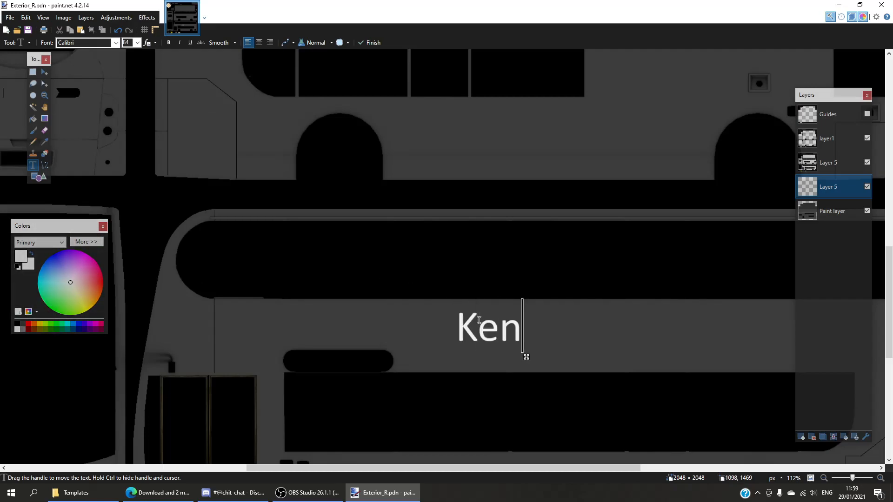
pyautogui.write('zie Repai')
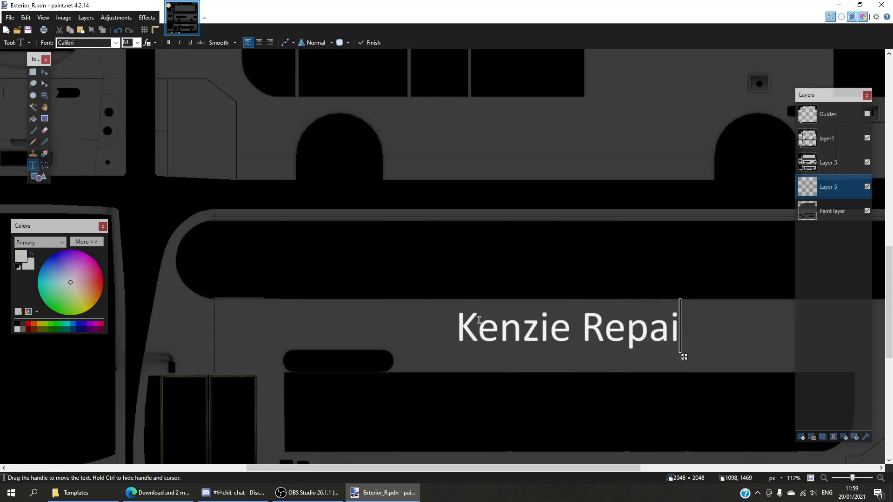
pyautogui.write('nts')
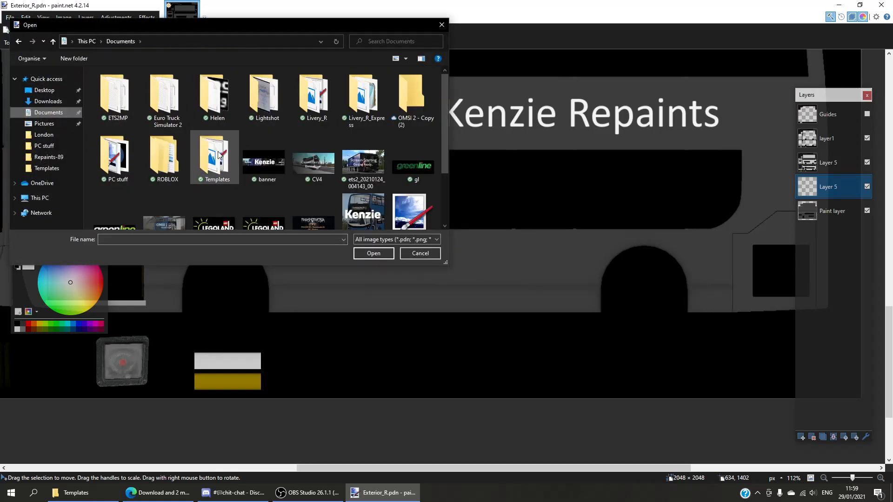
# Open the greenline logo image, then return to the Exterior_R document.
pyautogui.click(419, 253)
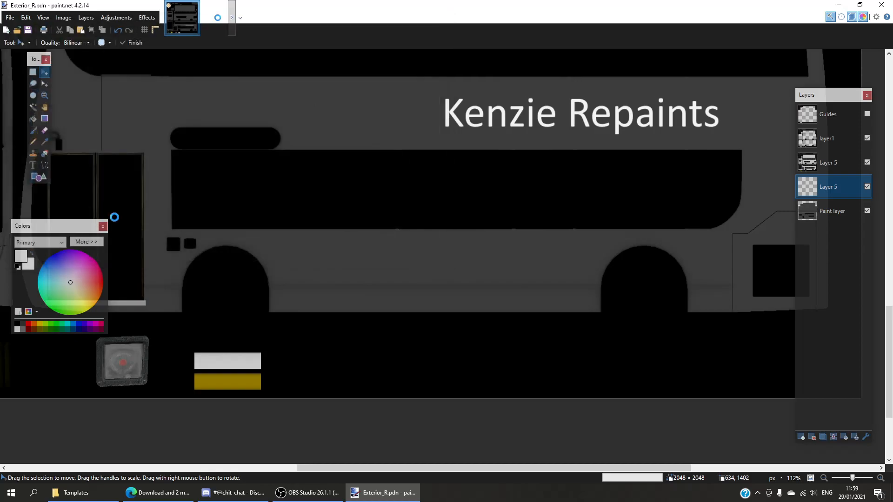
pyautogui.click(216, 16)
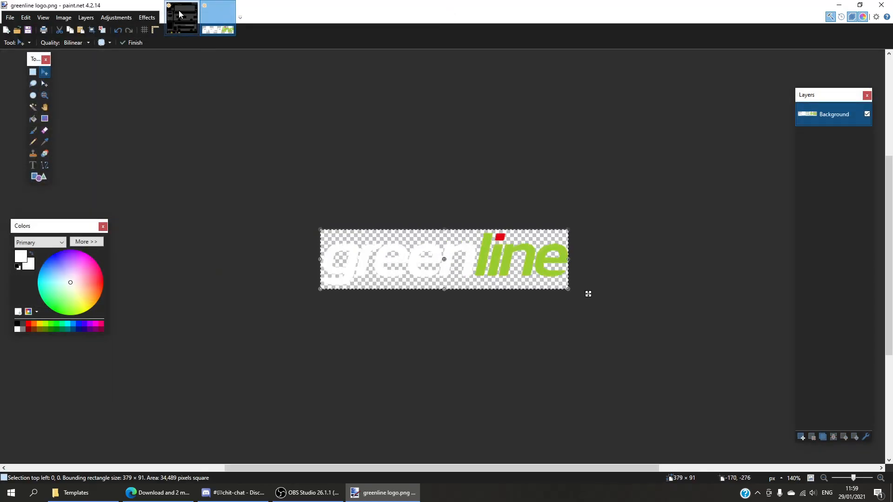
pyautogui.click(9, 17)
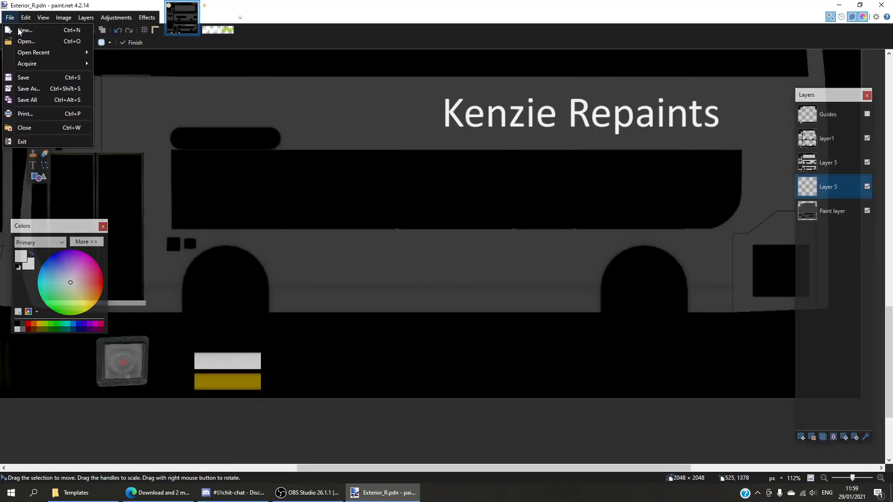
pyautogui.moveTo(25, 40)
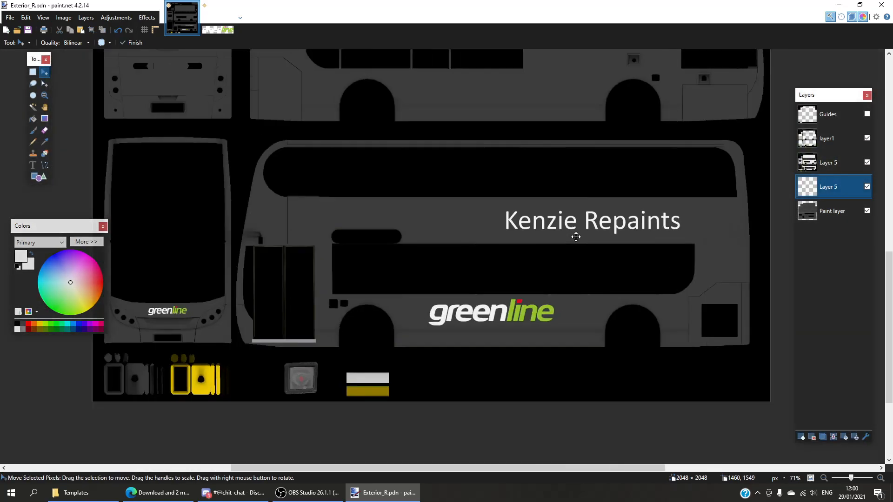
# Nudge the pasted greenline logo into place, then bring OBS Studio forward.
pyautogui.moveTo(39, 225); pyautogui.dragTo(25, 226)
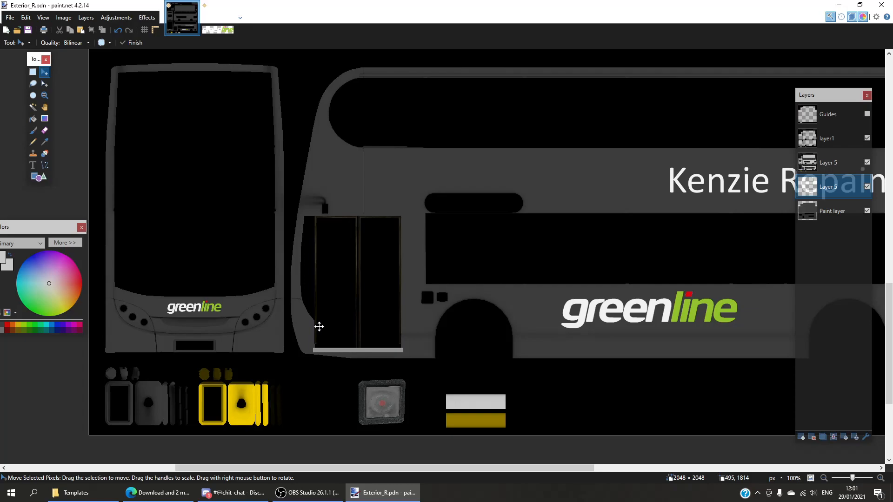
pyautogui.moveTo(316, 325)
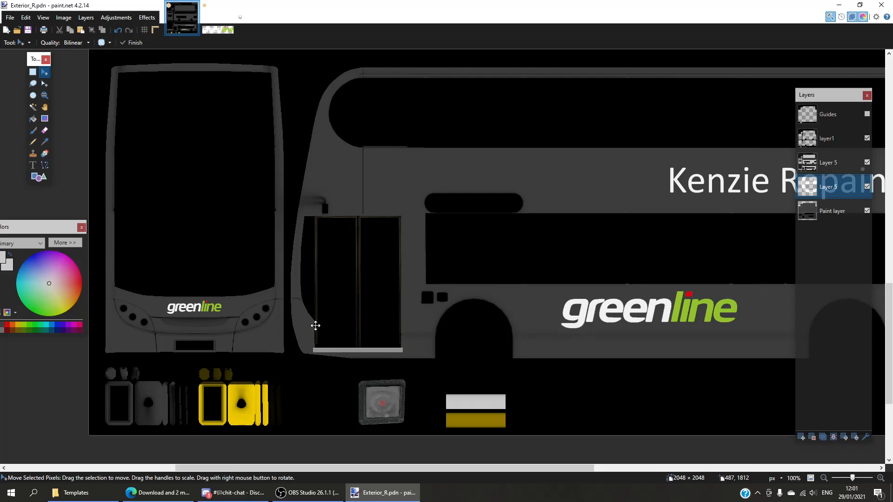
pyautogui.scroll(-3)
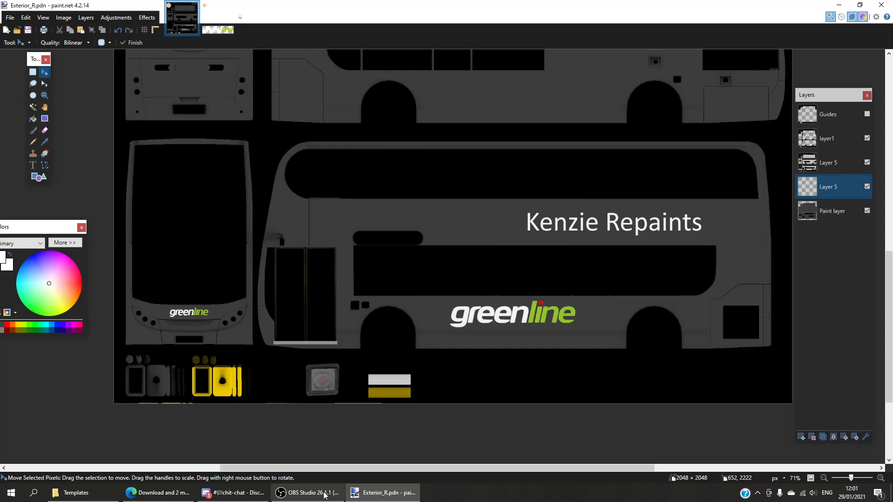
pyautogui.click(307, 493)
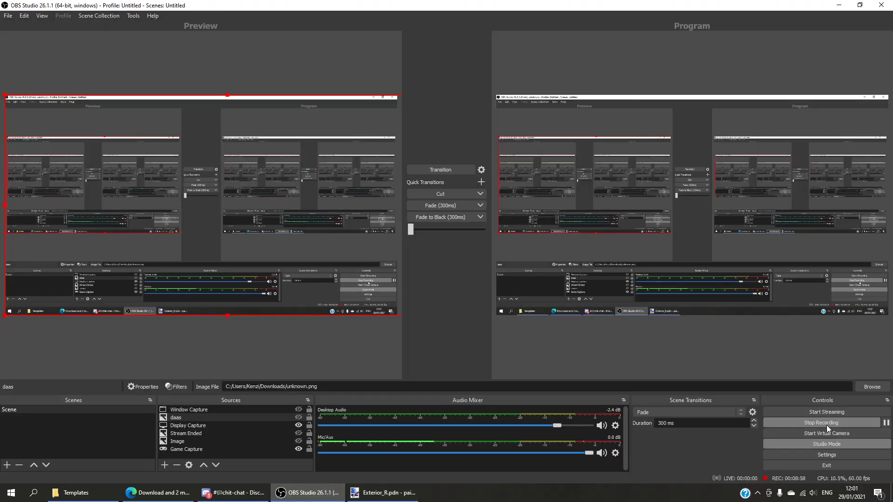